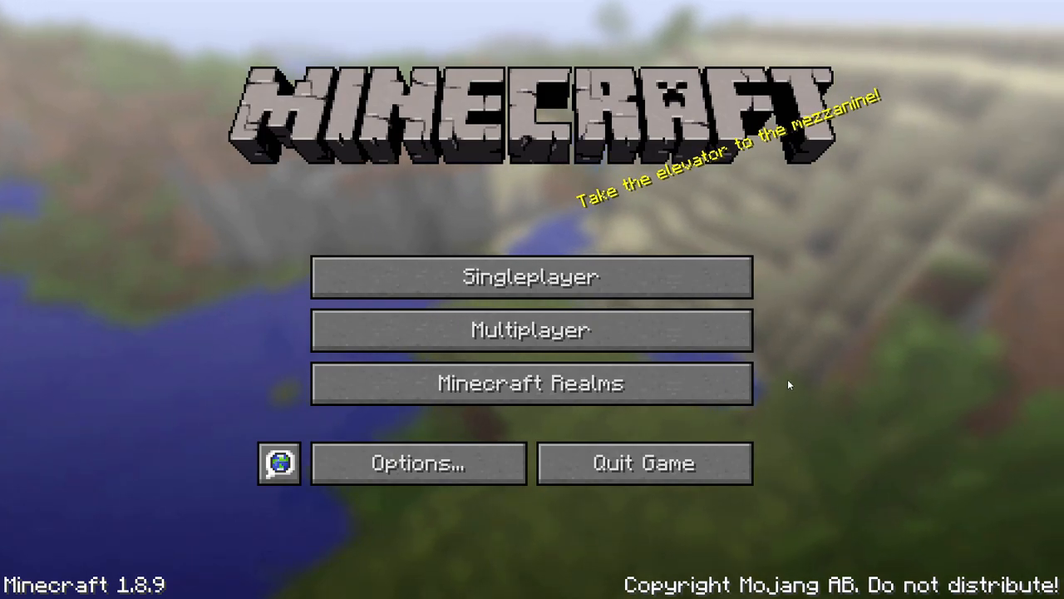
Step: Open the Multiplayer server list from the Minecraft title menu
left_click(531, 330)
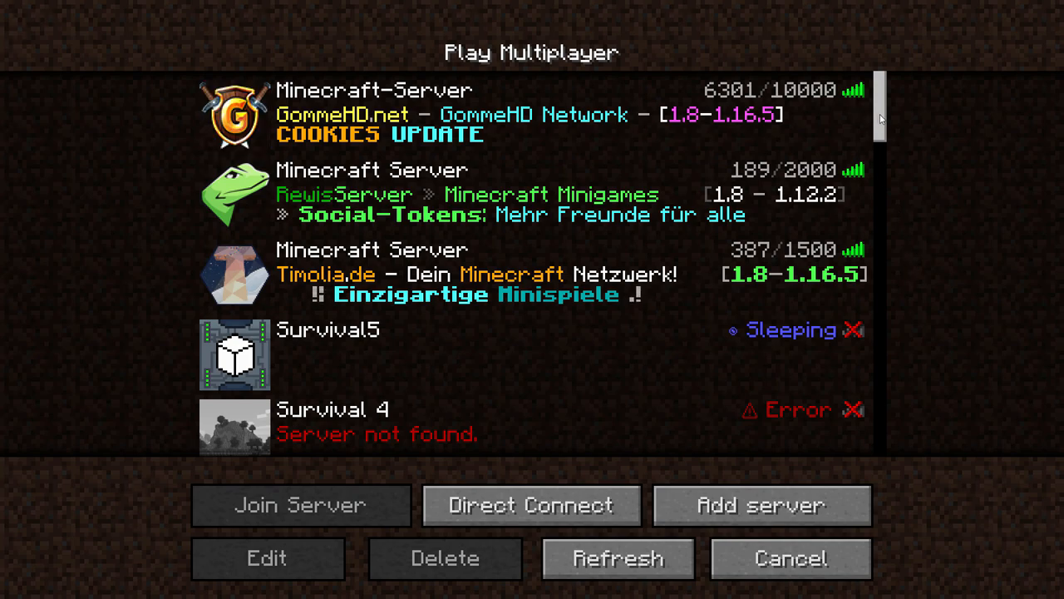
Step: Try joining GommeHD, return to the server list after the lost-connection error
left_click(301, 504)
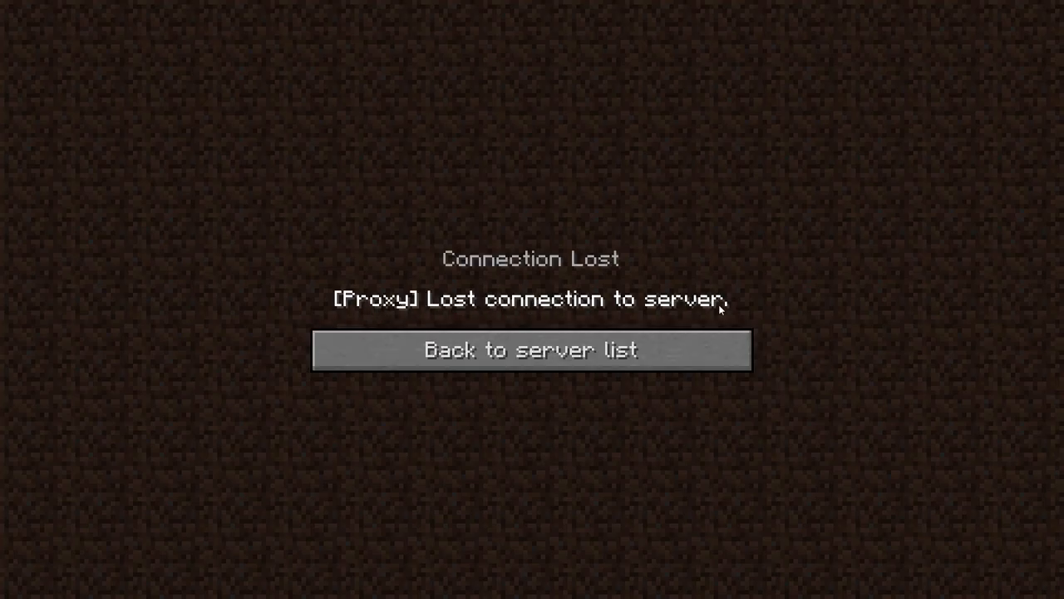
left_click(531, 349)
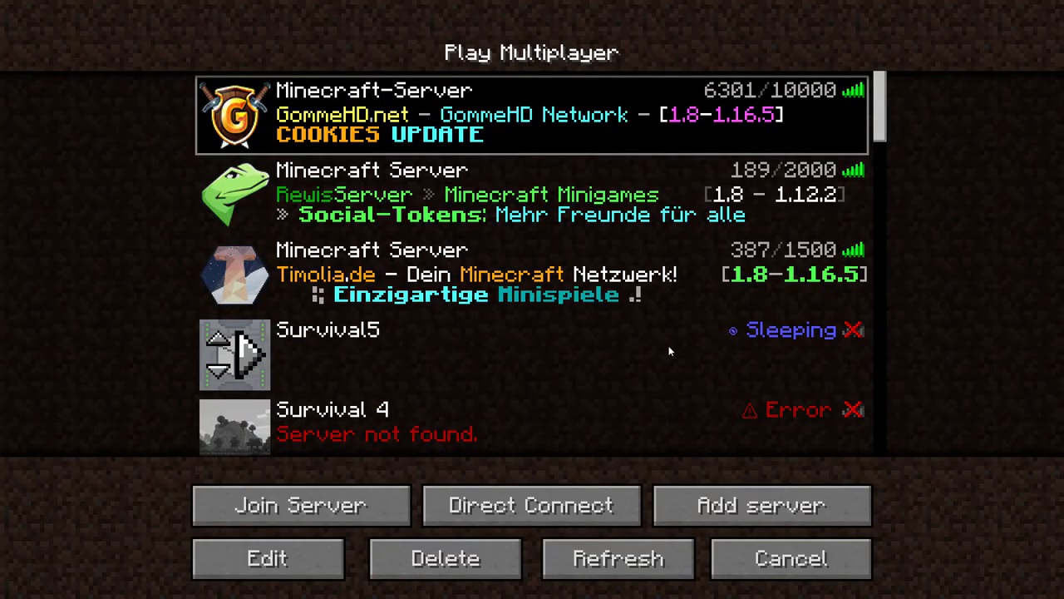
scroll("down", 3)
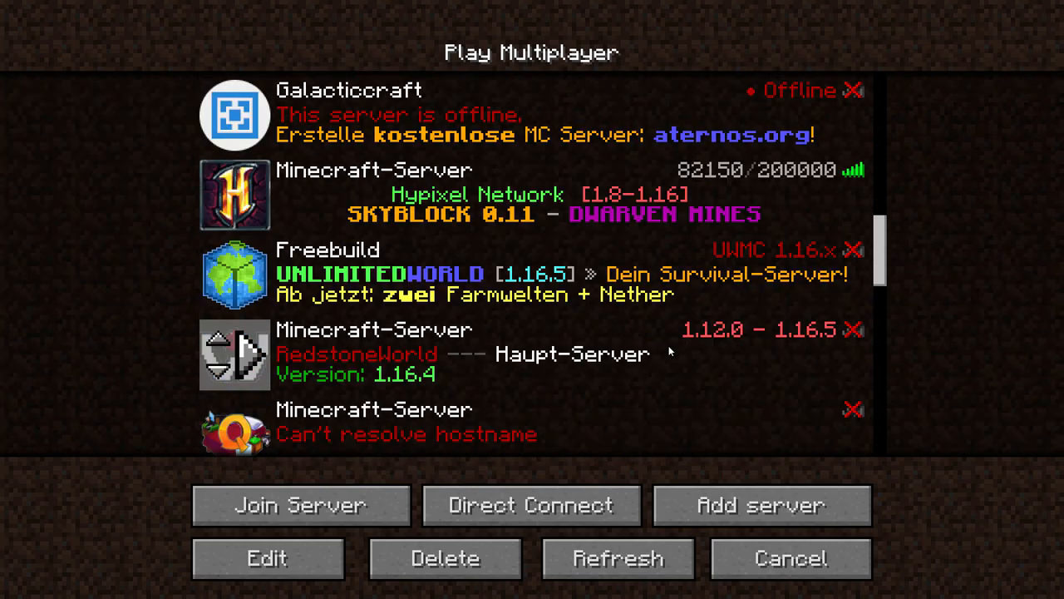
scroll("down", 3)
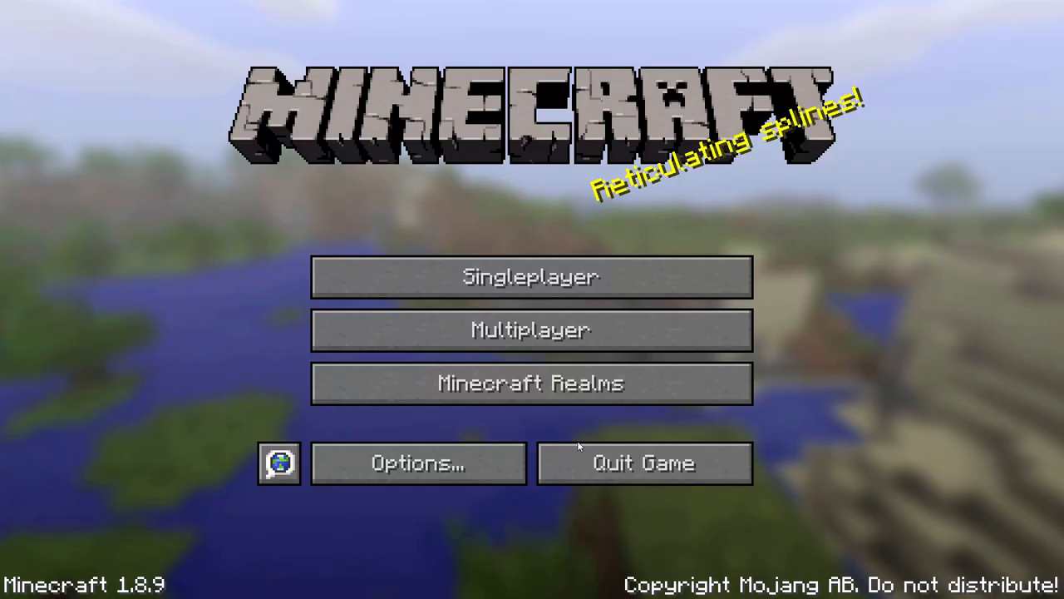
Step: Choose Pirate Speak (PIRATE) from the language list on the globe button's screen
left_click(280, 463)
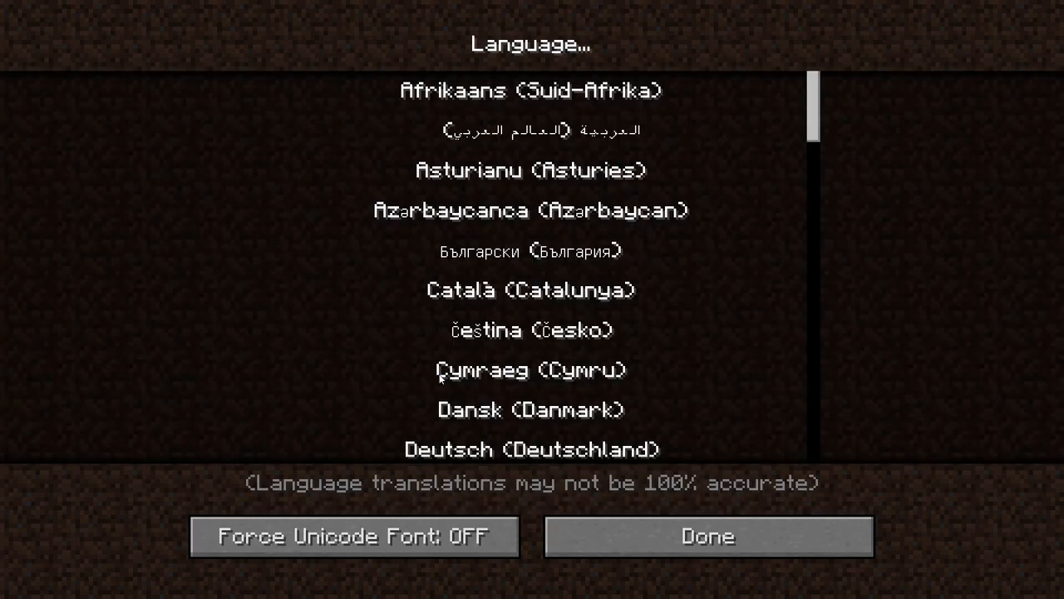
scroll("down", 3)
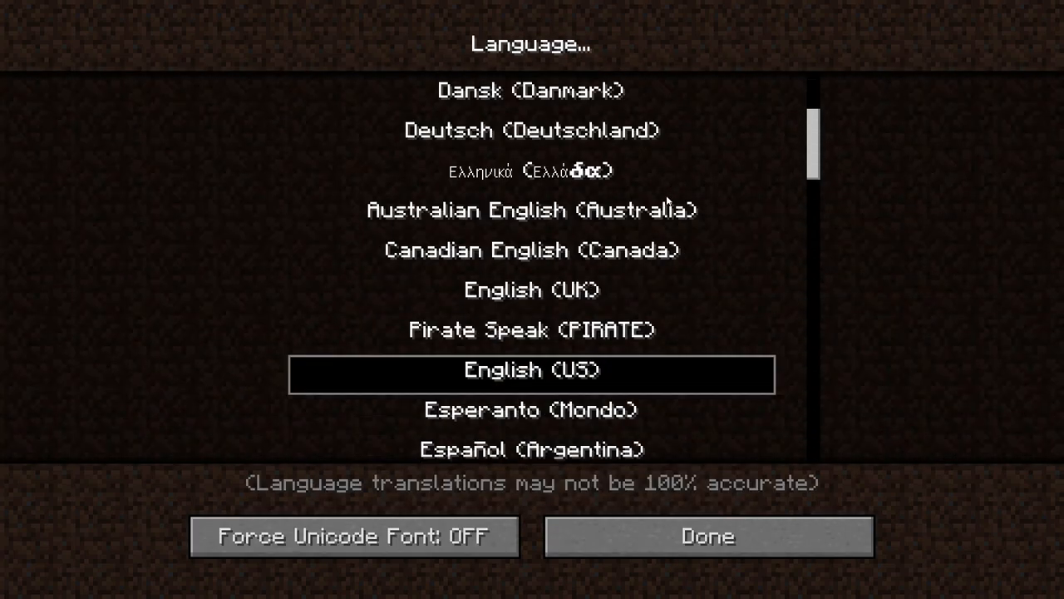
scroll("down", 3)
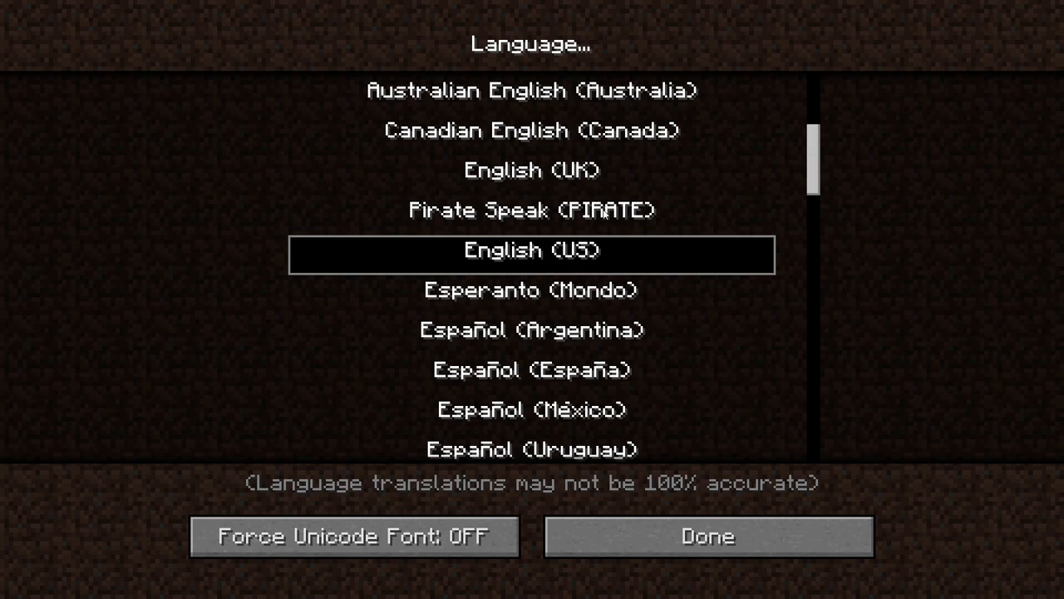
left_click(531, 211)
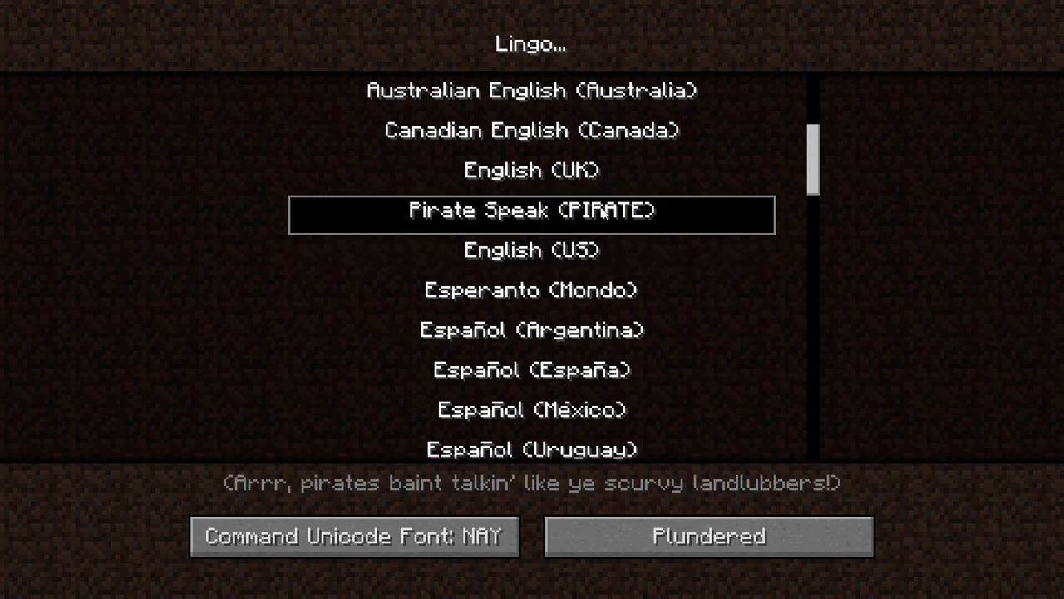
mouse_move(586, 256)
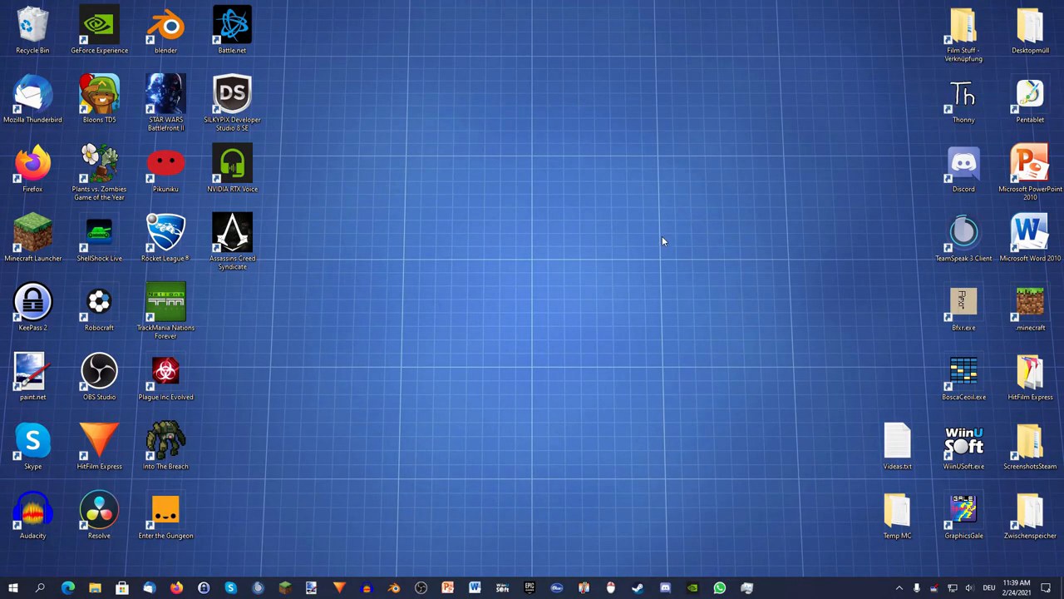
mouse_move(634, 355)
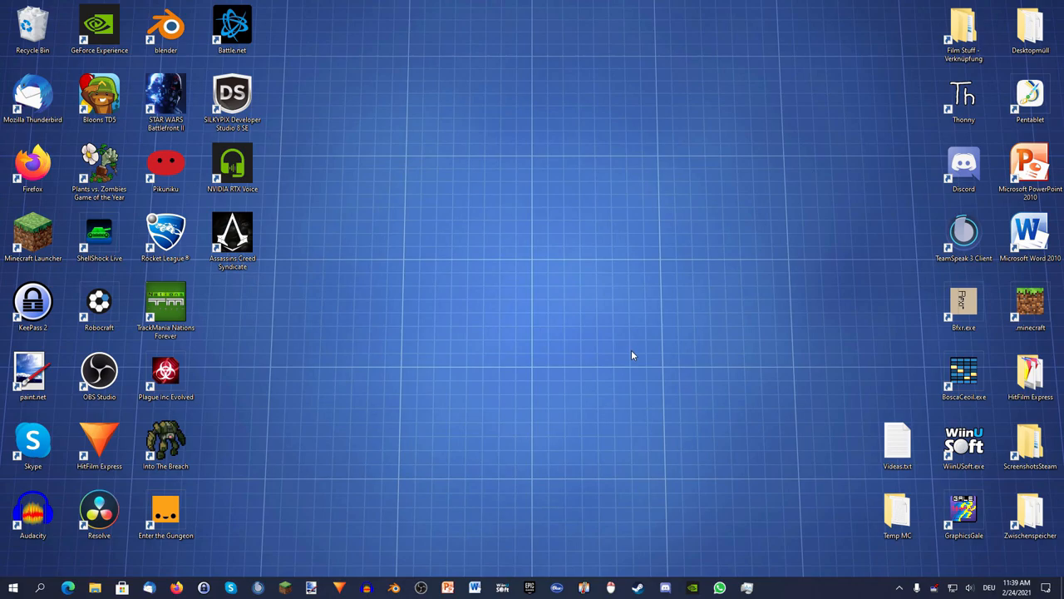
mouse_move(597, 465)
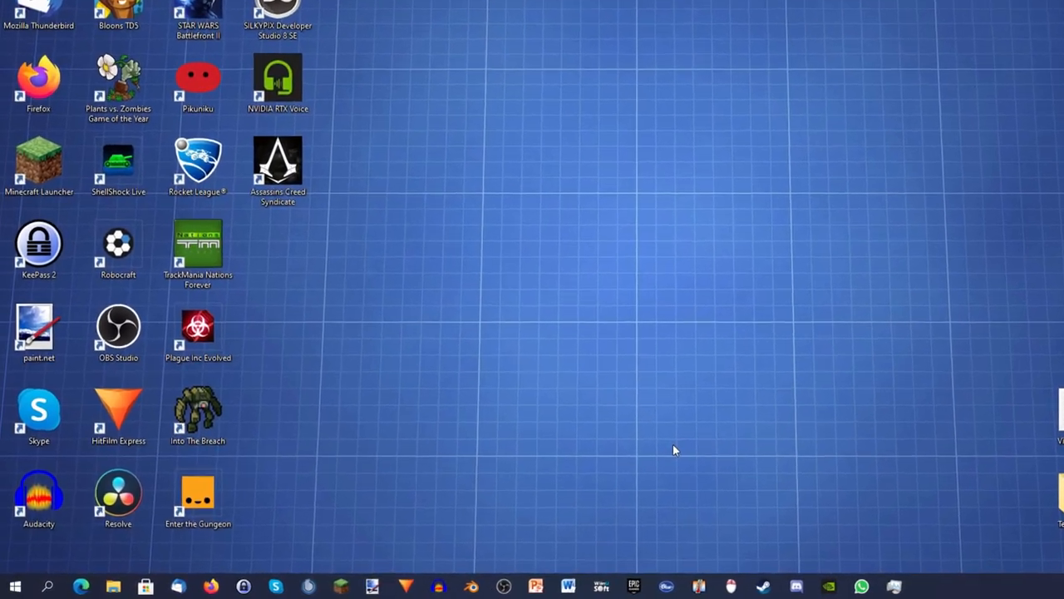
Step: Search %appdata, enter the .minecraft folder, and open options.txt in Notepad
key("Win+r")
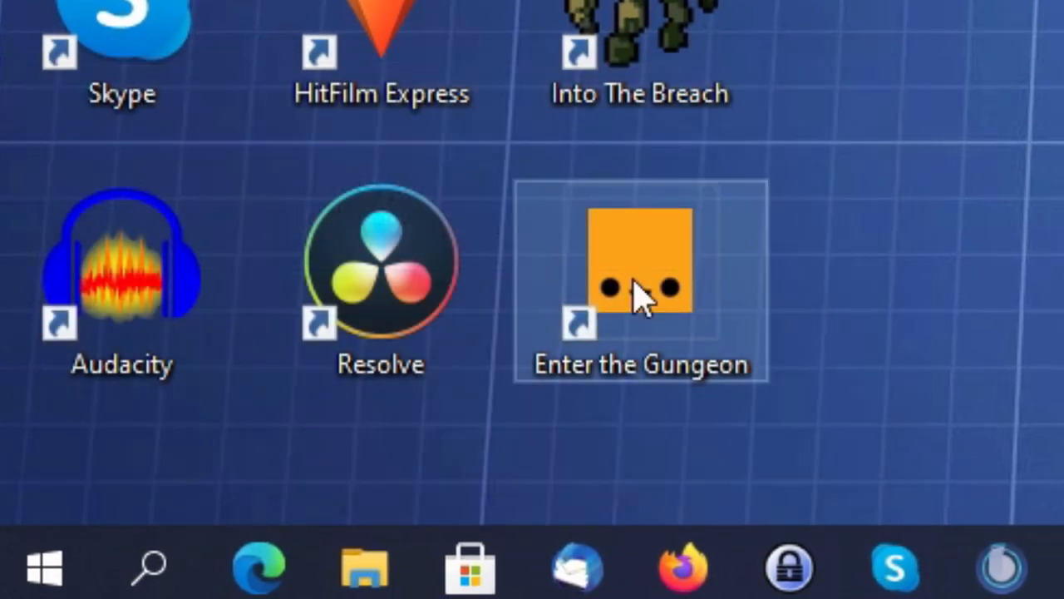
left_click(149, 567)
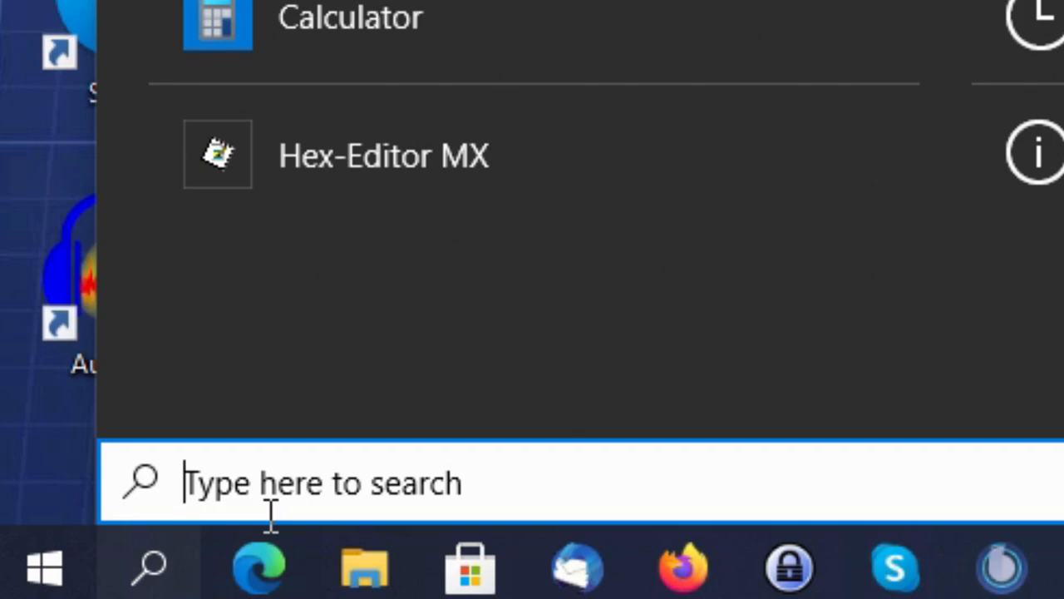
type("%appdata")
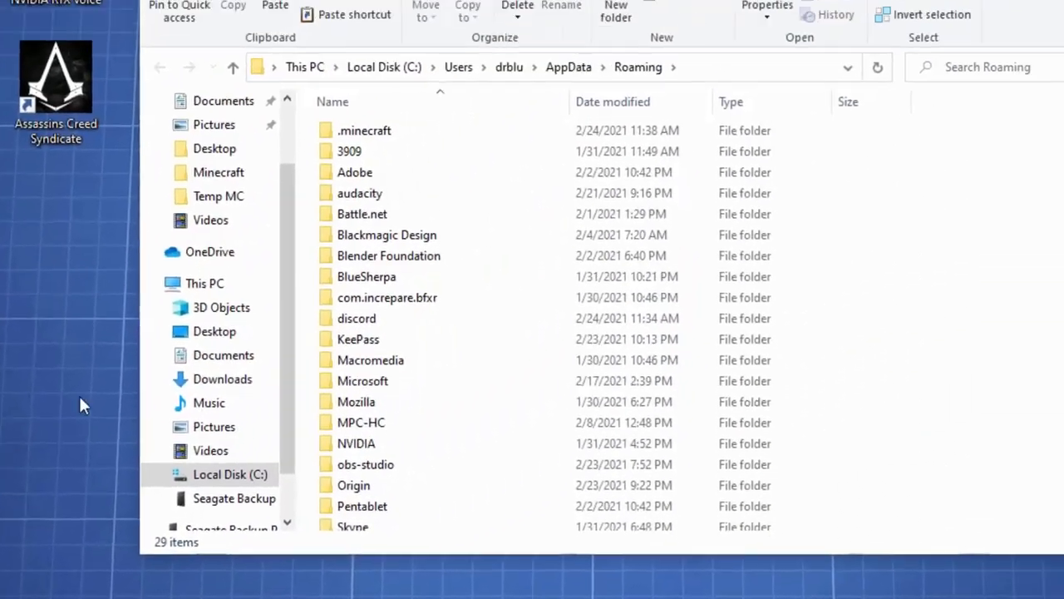
double_click(364, 130)
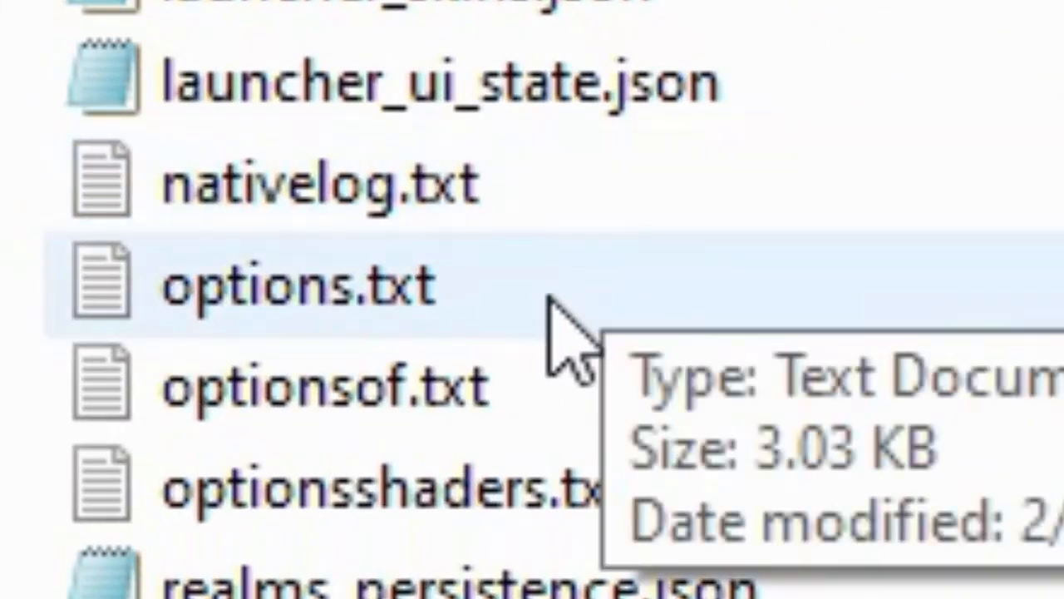
double_click(291, 283)
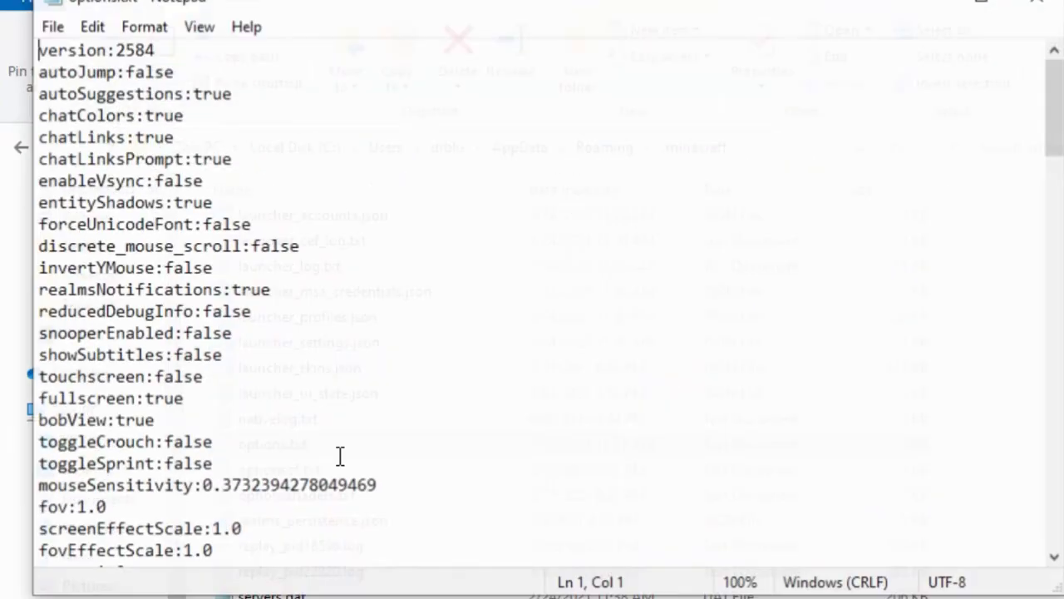
Step: Change the lang: line in options.txt from google_lite to en_us
scroll("down", 3)
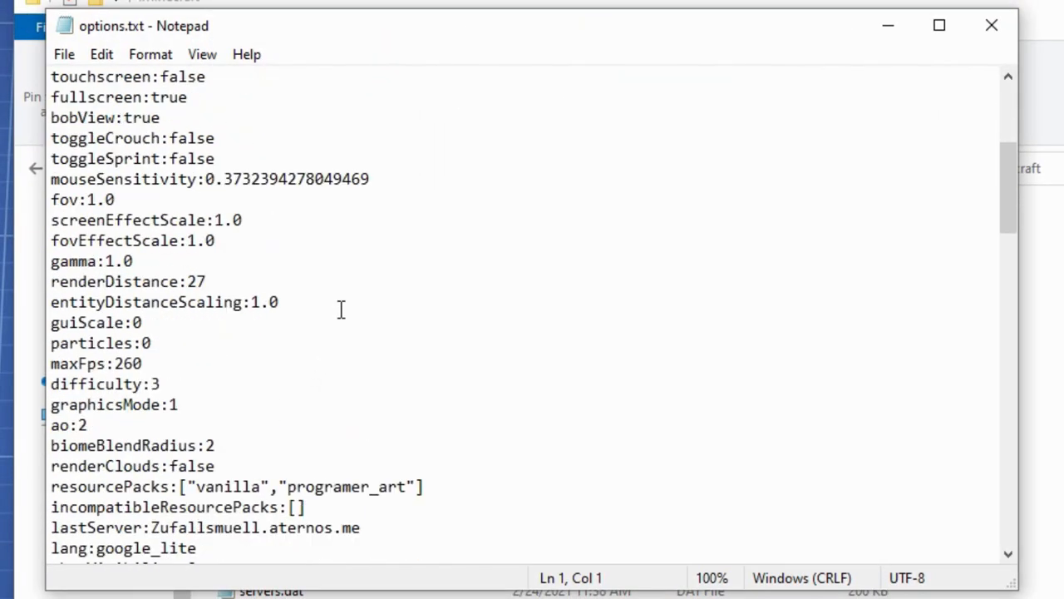
scroll("down", 3)
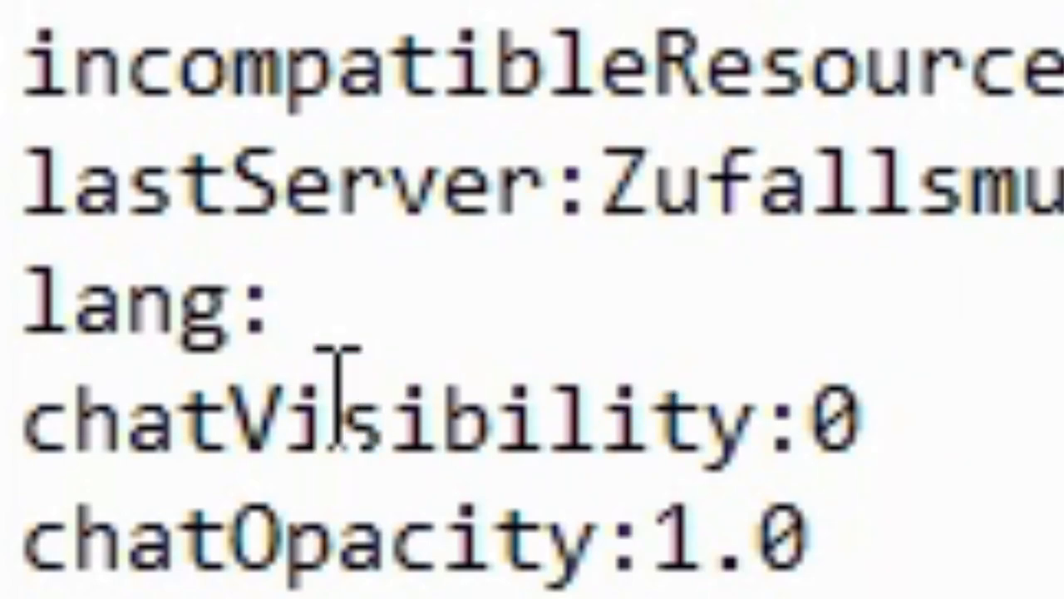
type("en")
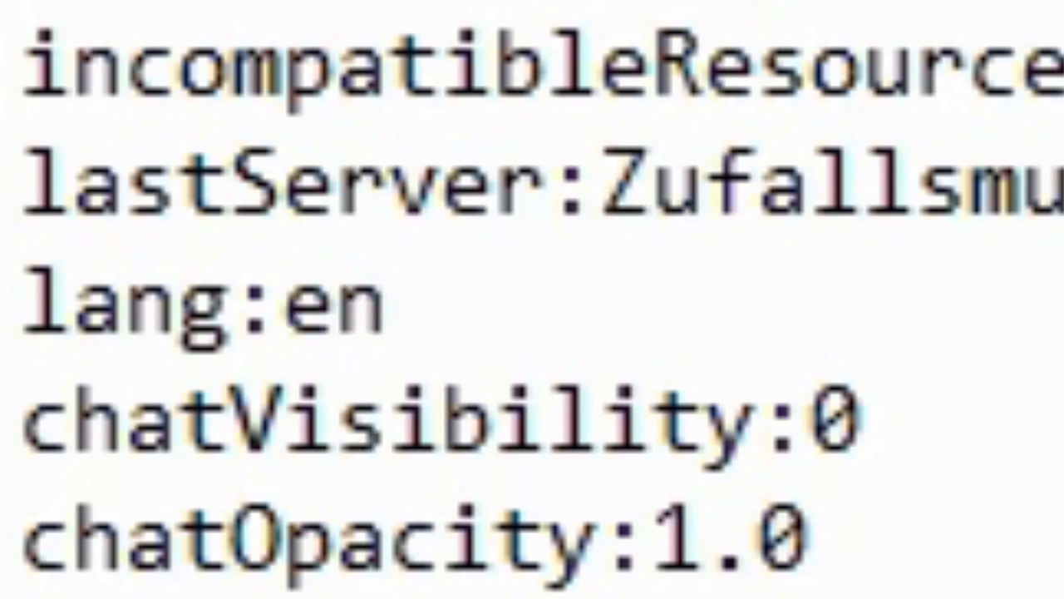
type("_us")
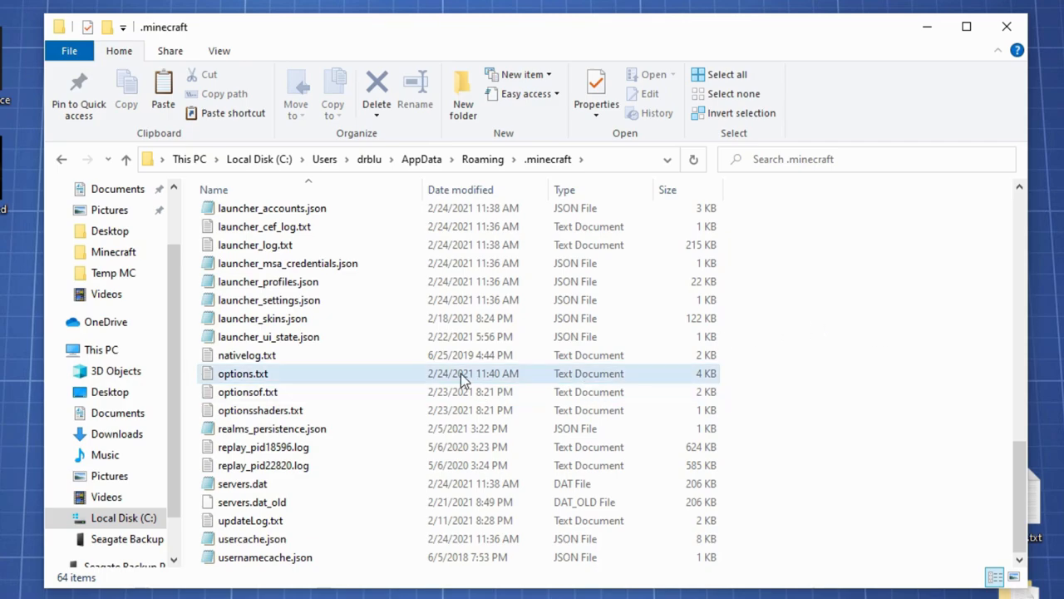
left_click(242, 373)
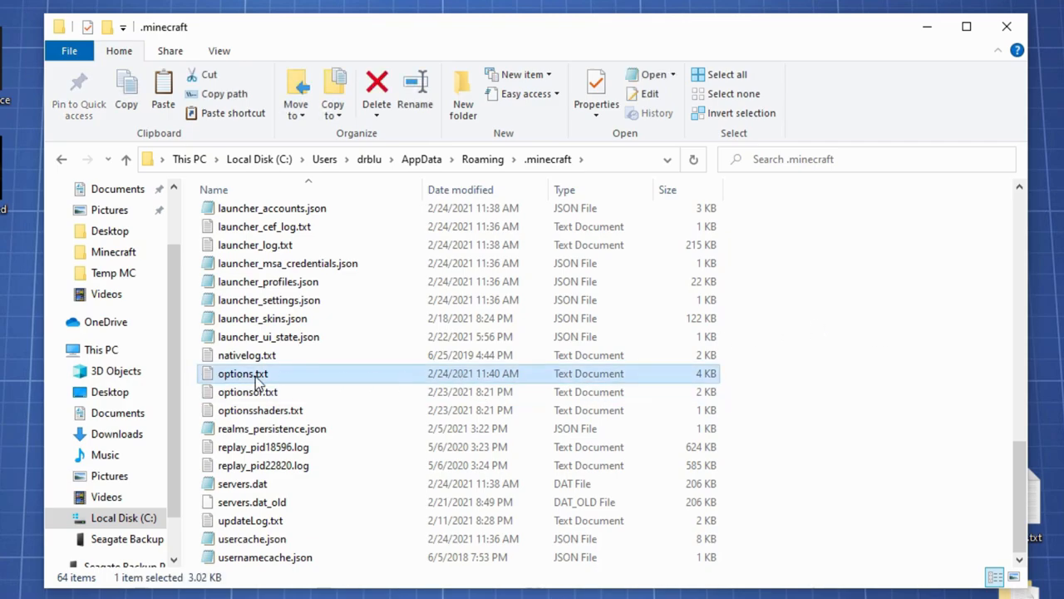
mouse_move(264, 380)
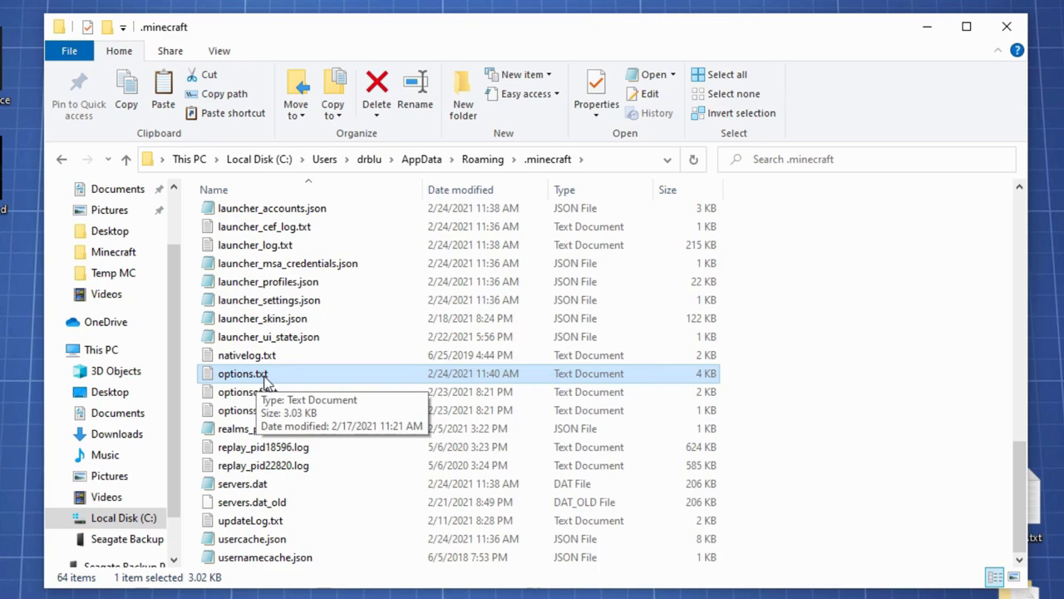
mouse_move(829, 362)
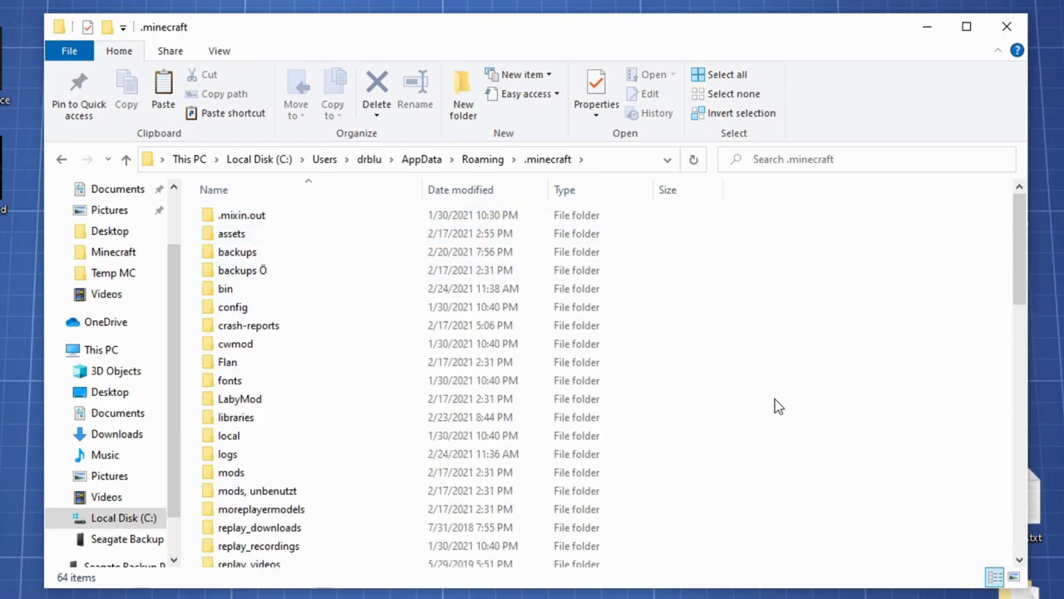
scroll("down", 3)
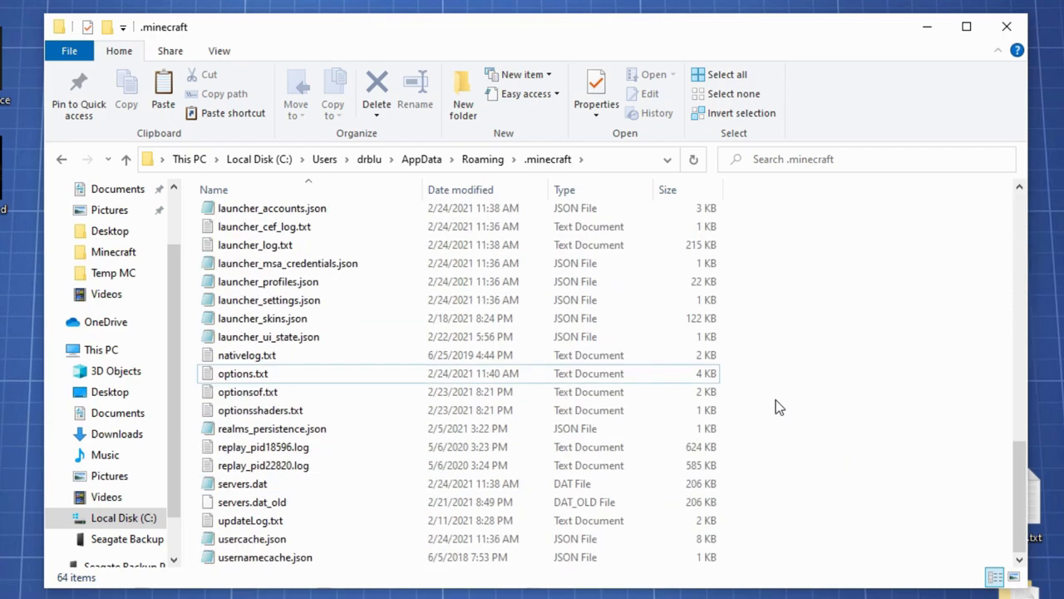
mouse_move(735, 565)
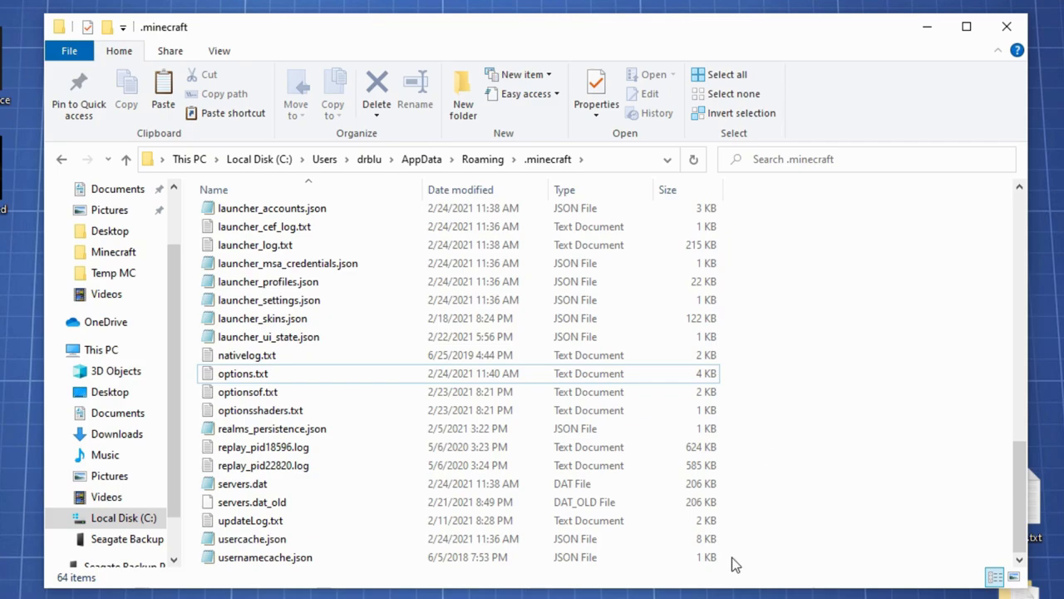
mouse_move(787, 424)
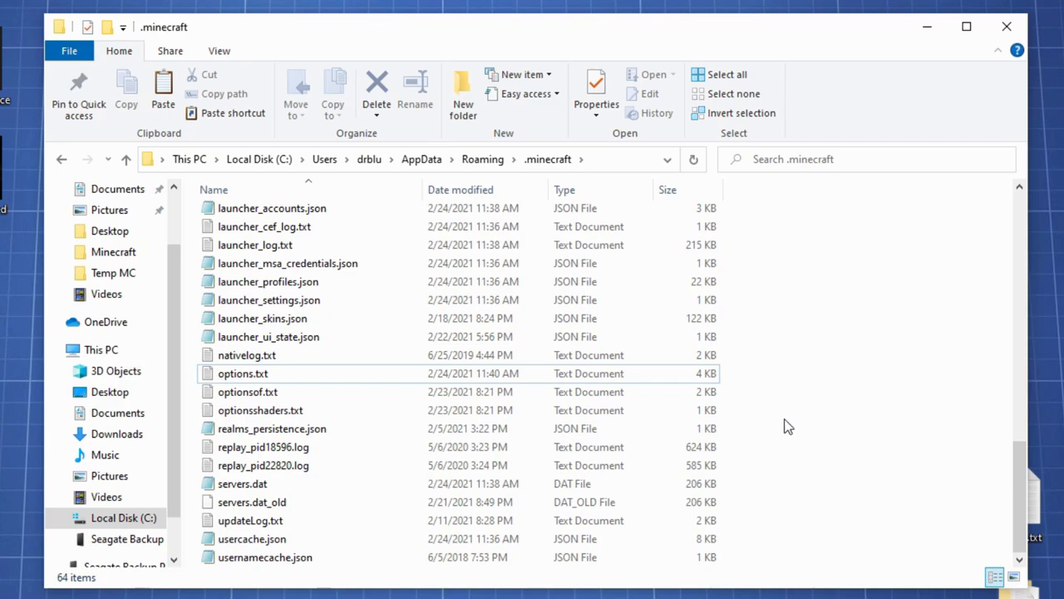